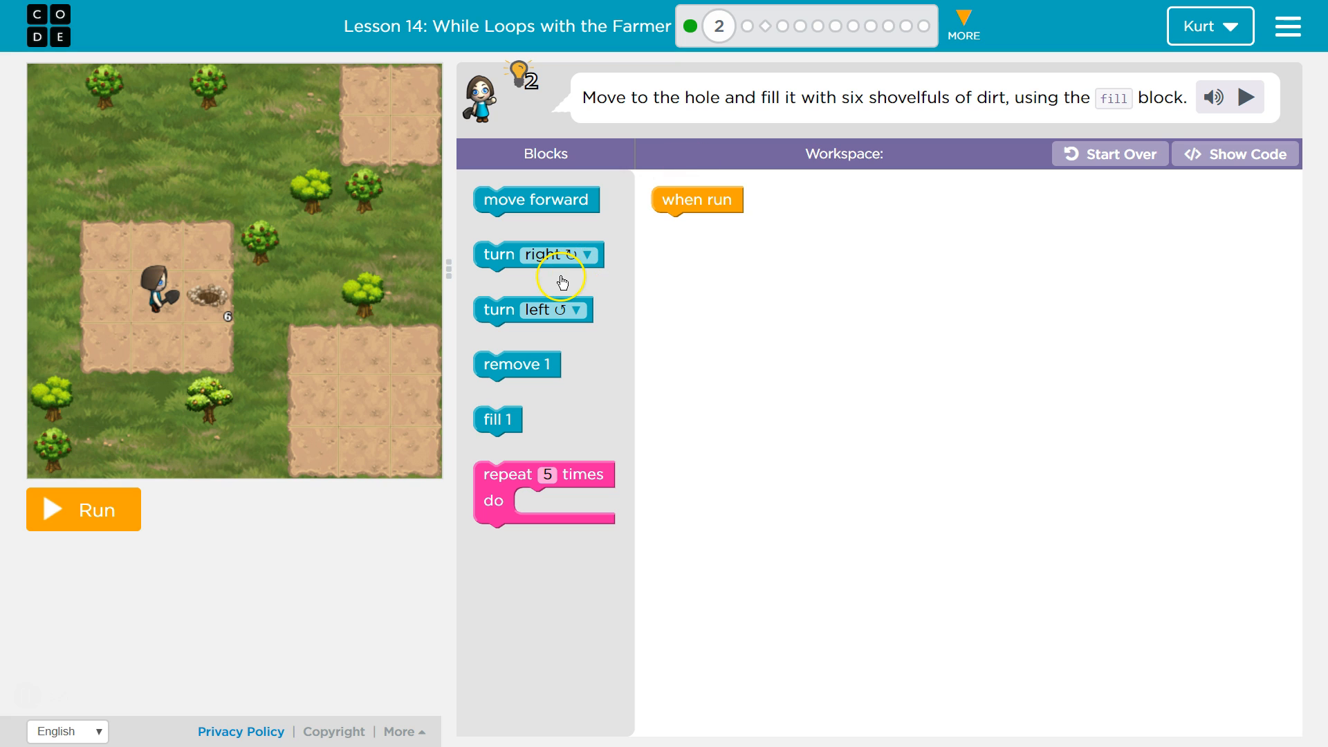
mouse_move(692, 209)
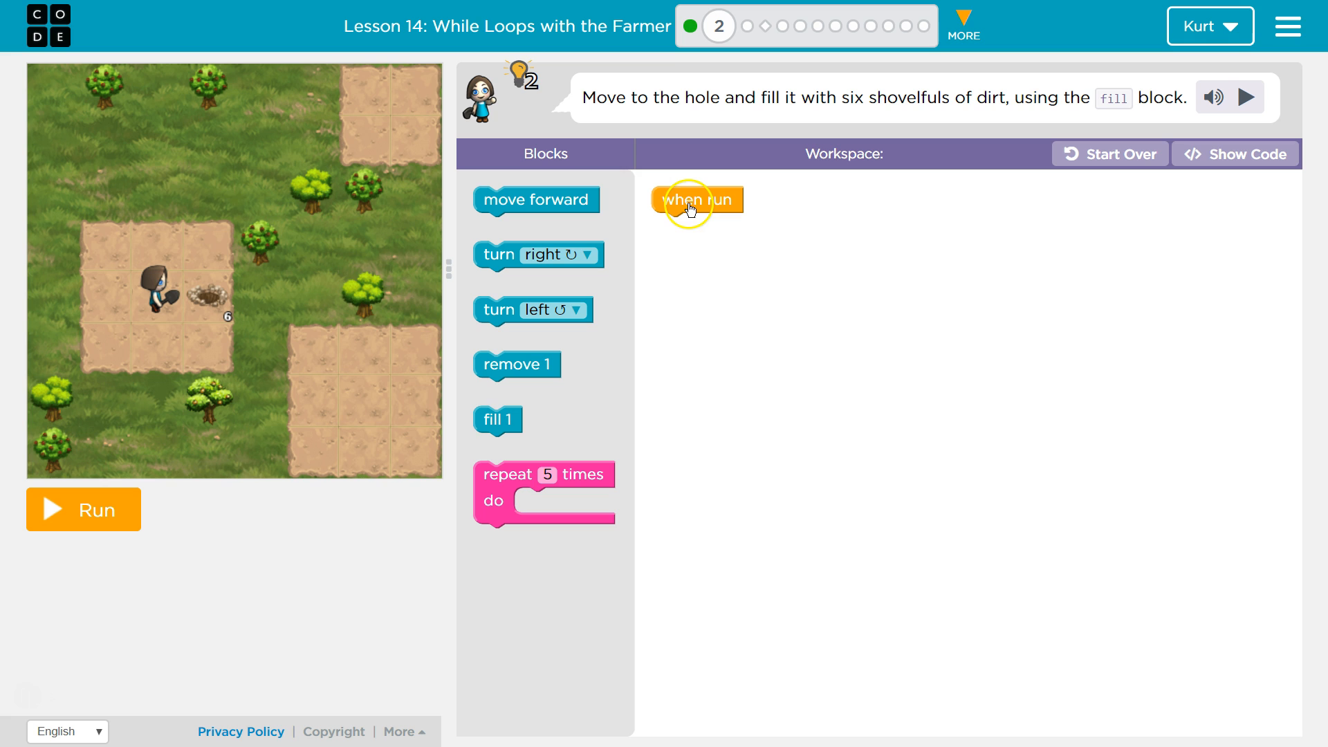
mouse_move(214, 311)
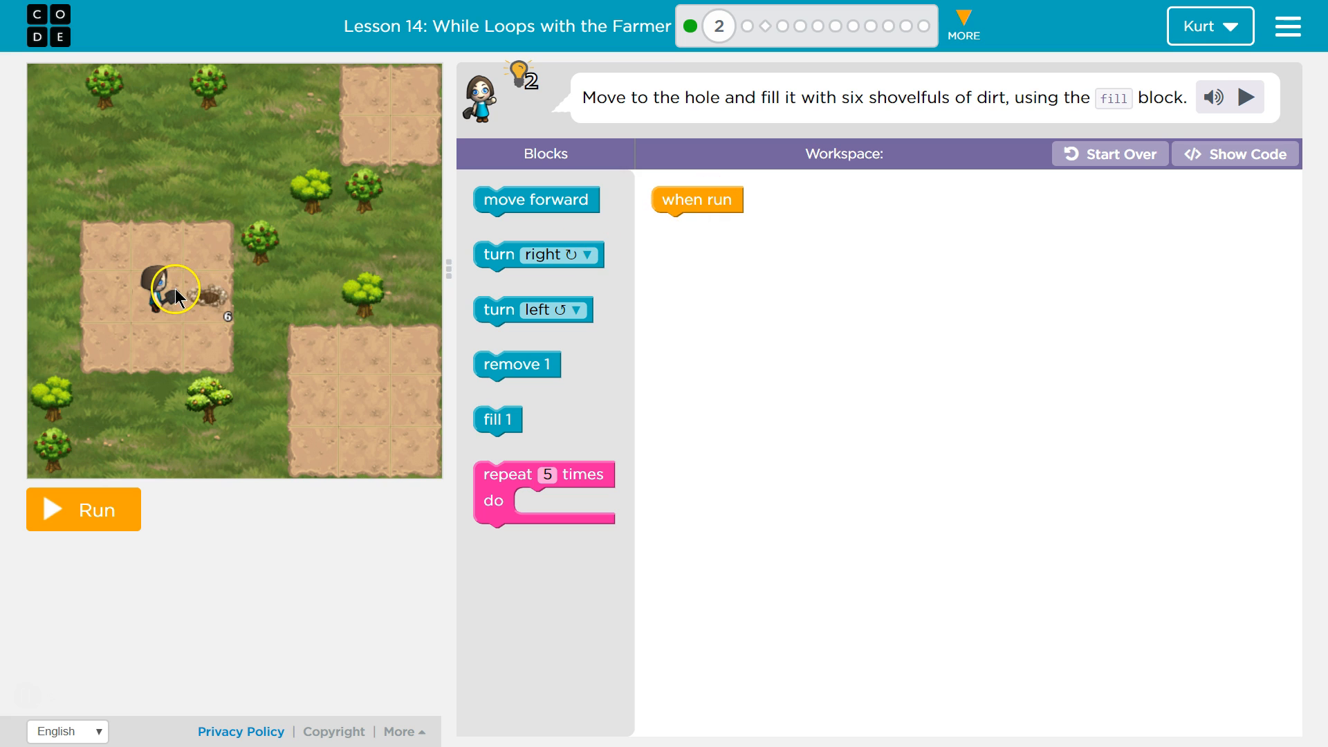
- Attach a move forward block directly under when run
drag(537, 200, 703, 238)
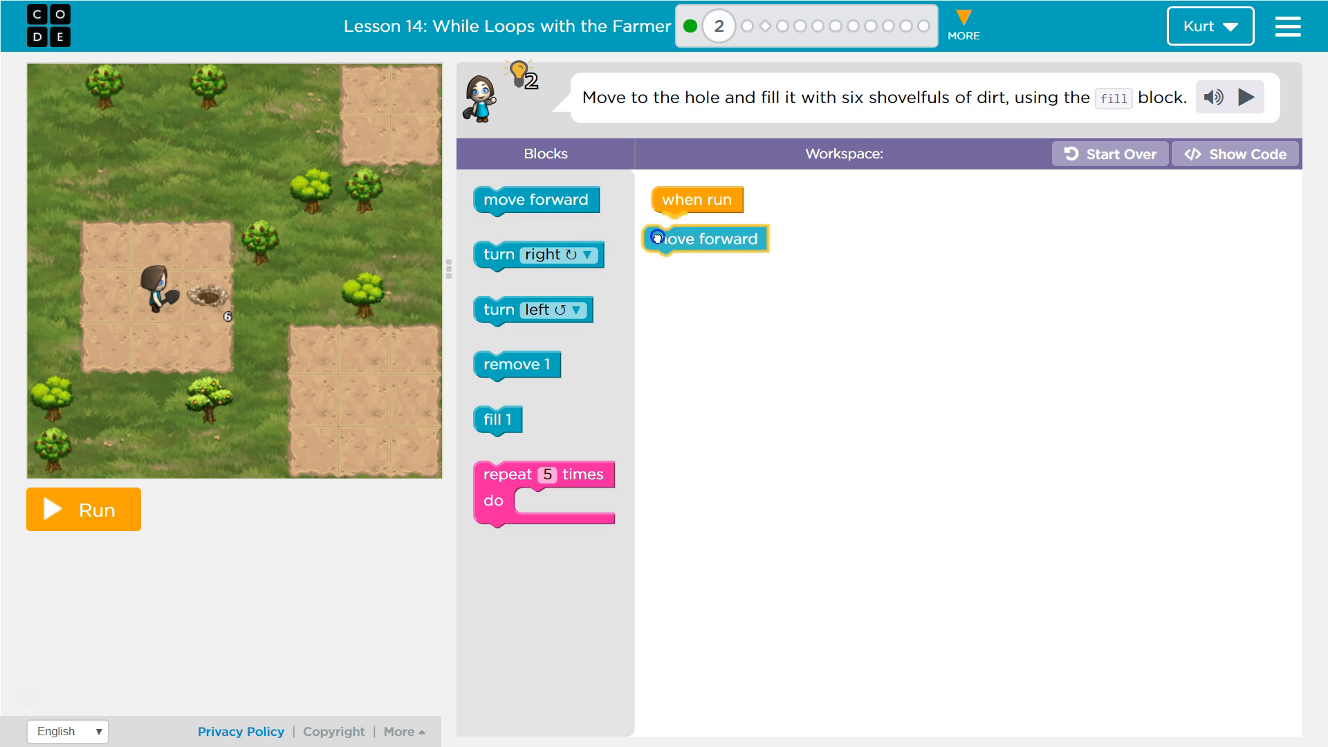
drag(704, 238, 714, 226)
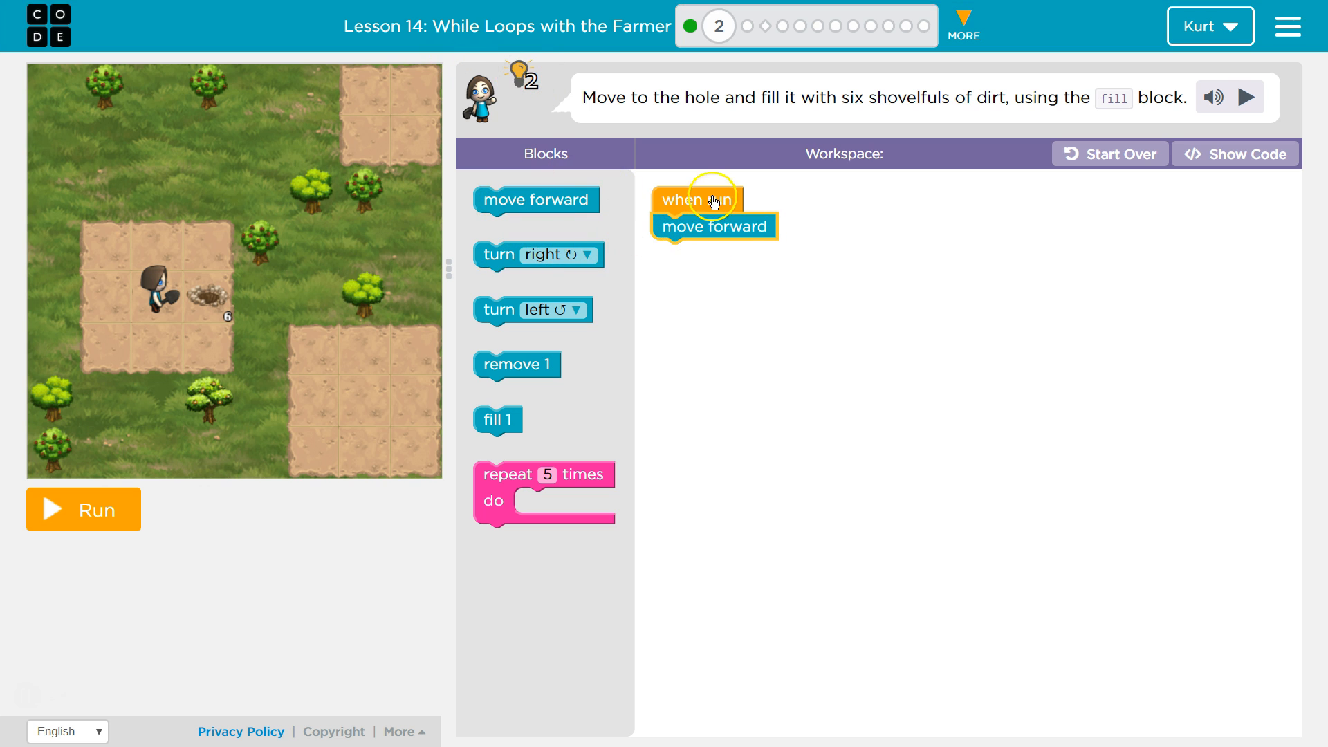
mouse_move(669, 346)
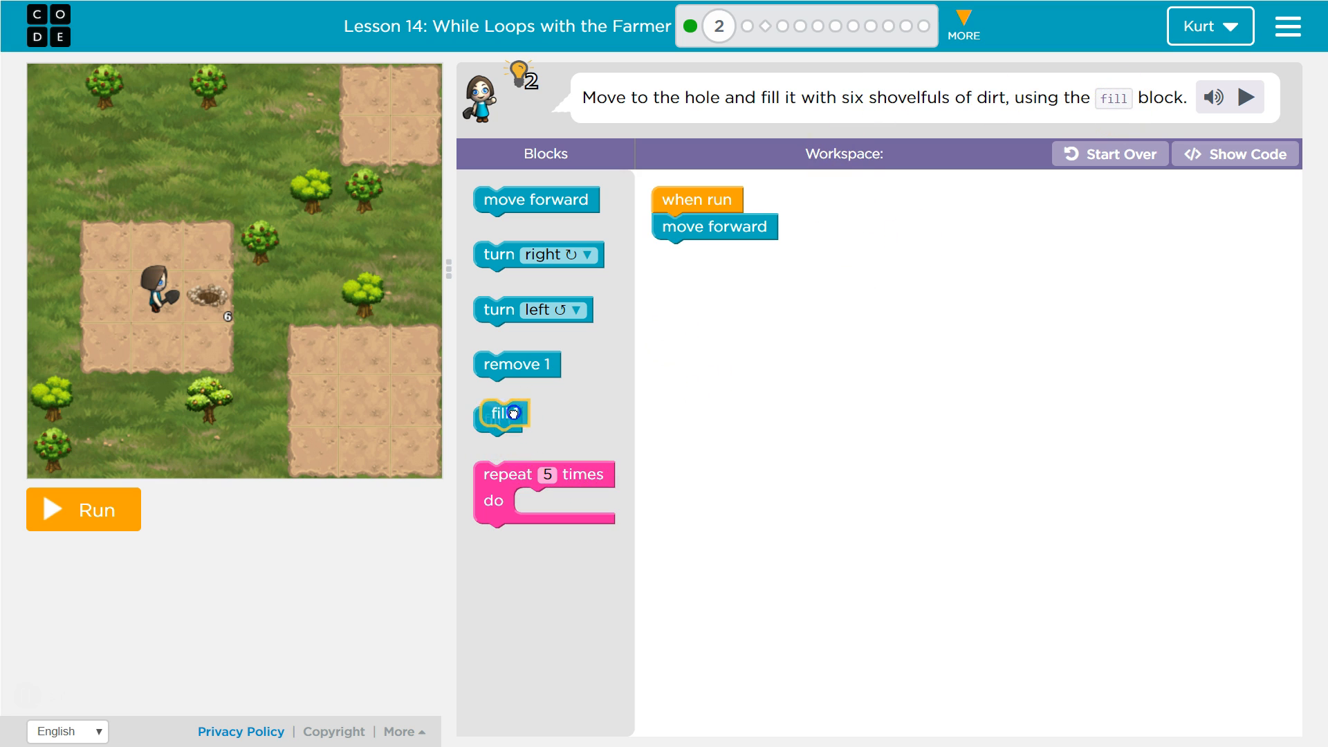
- Add a fill 1 block after move forward and run it, leaving five shovelfuls
drag(500, 415, 685, 258)
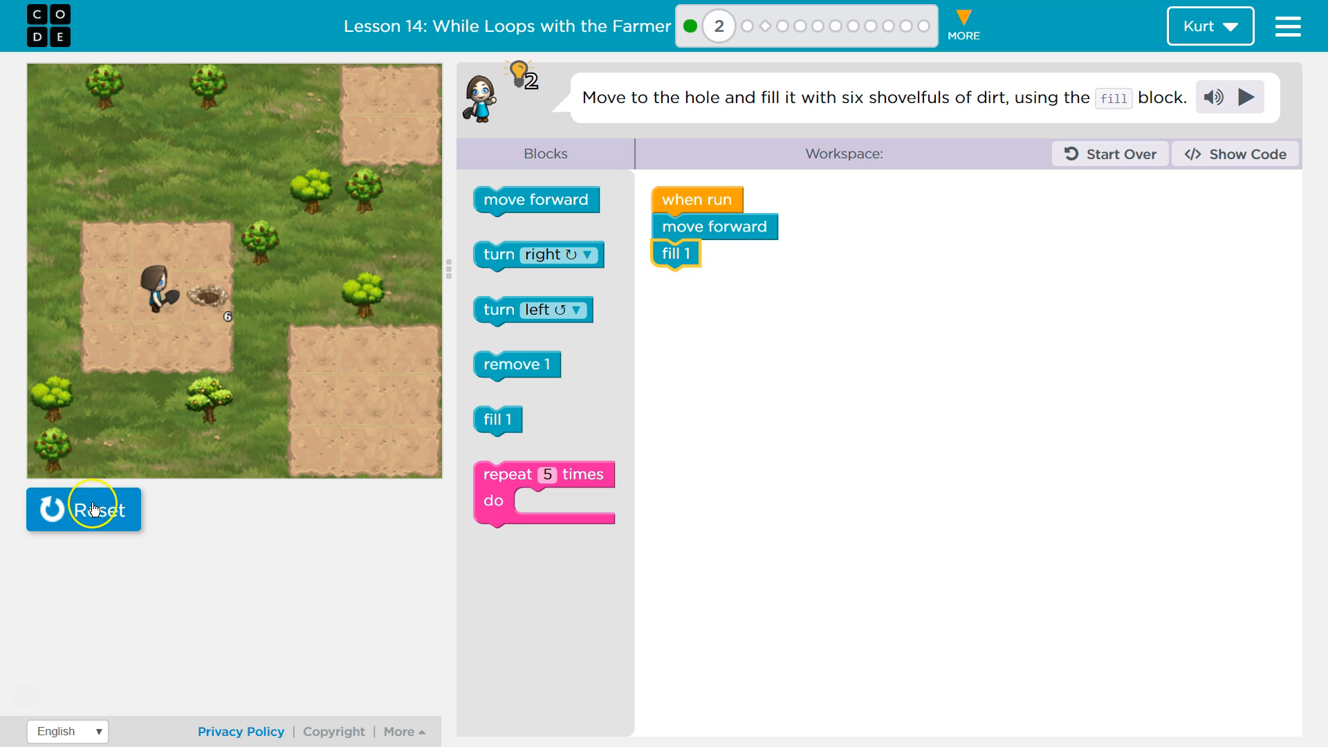
click(83, 509)
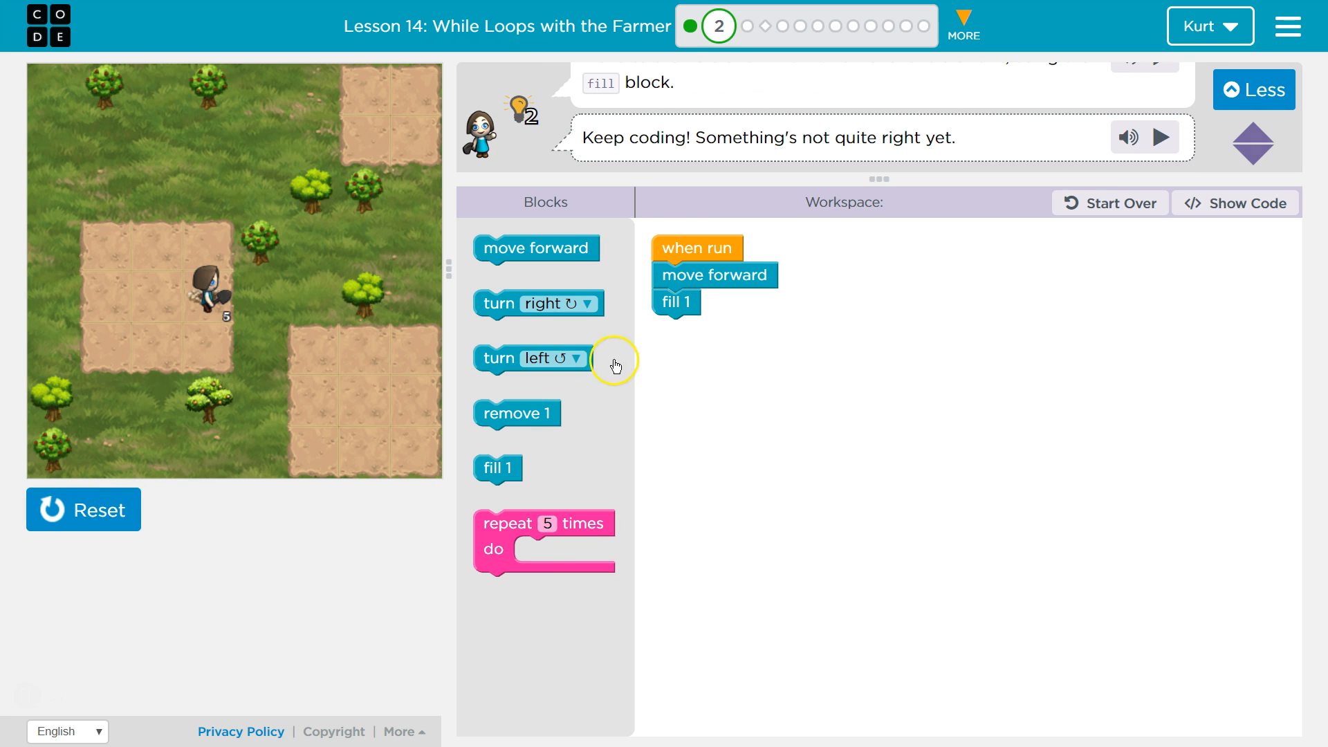
- Run with three fill 1 blocks in a row, then delete the extra fills
drag(498, 468, 686, 329)
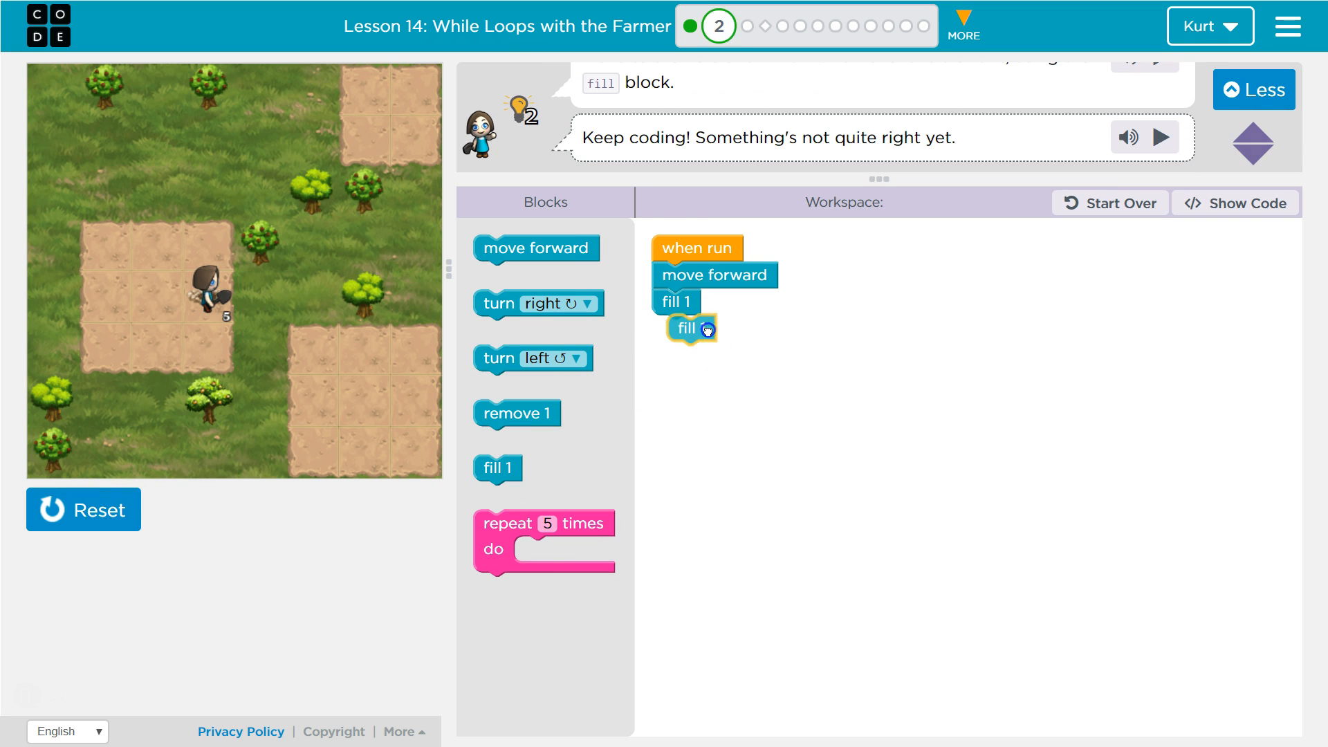
click(83, 510)
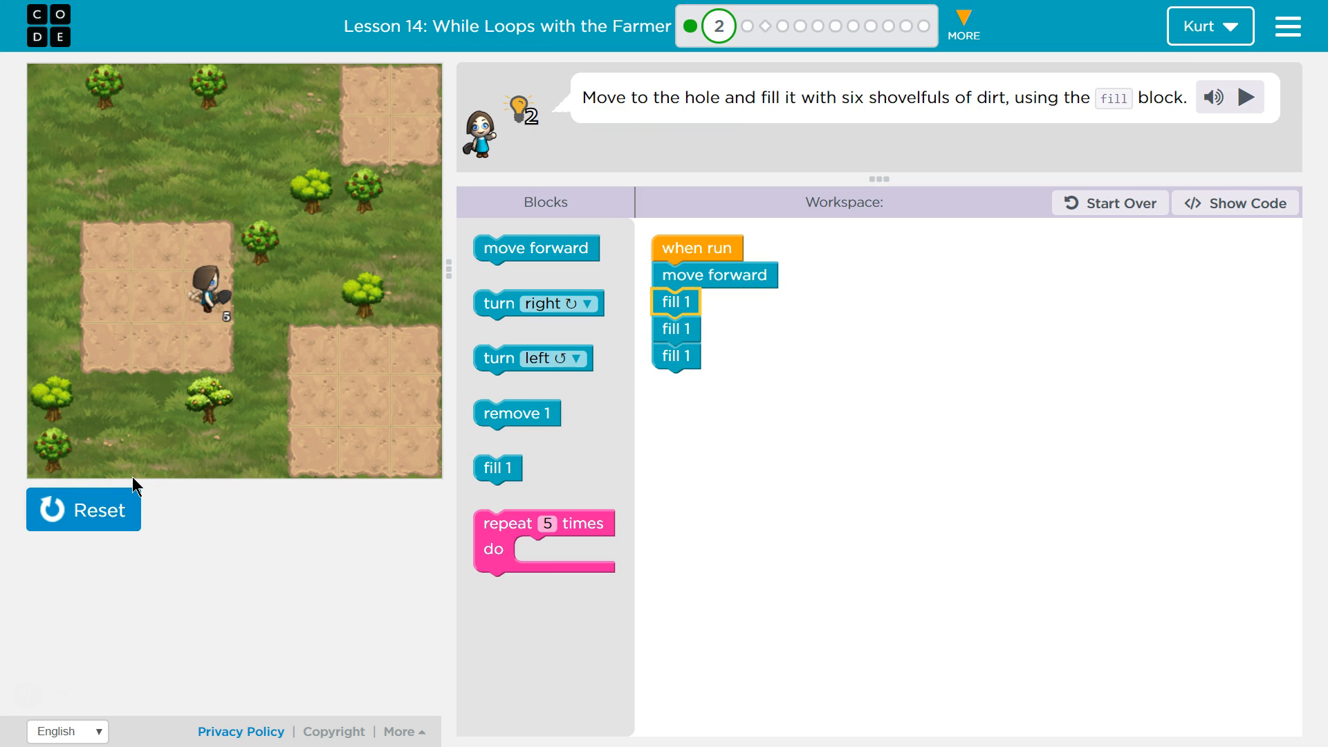
click(1244, 97)
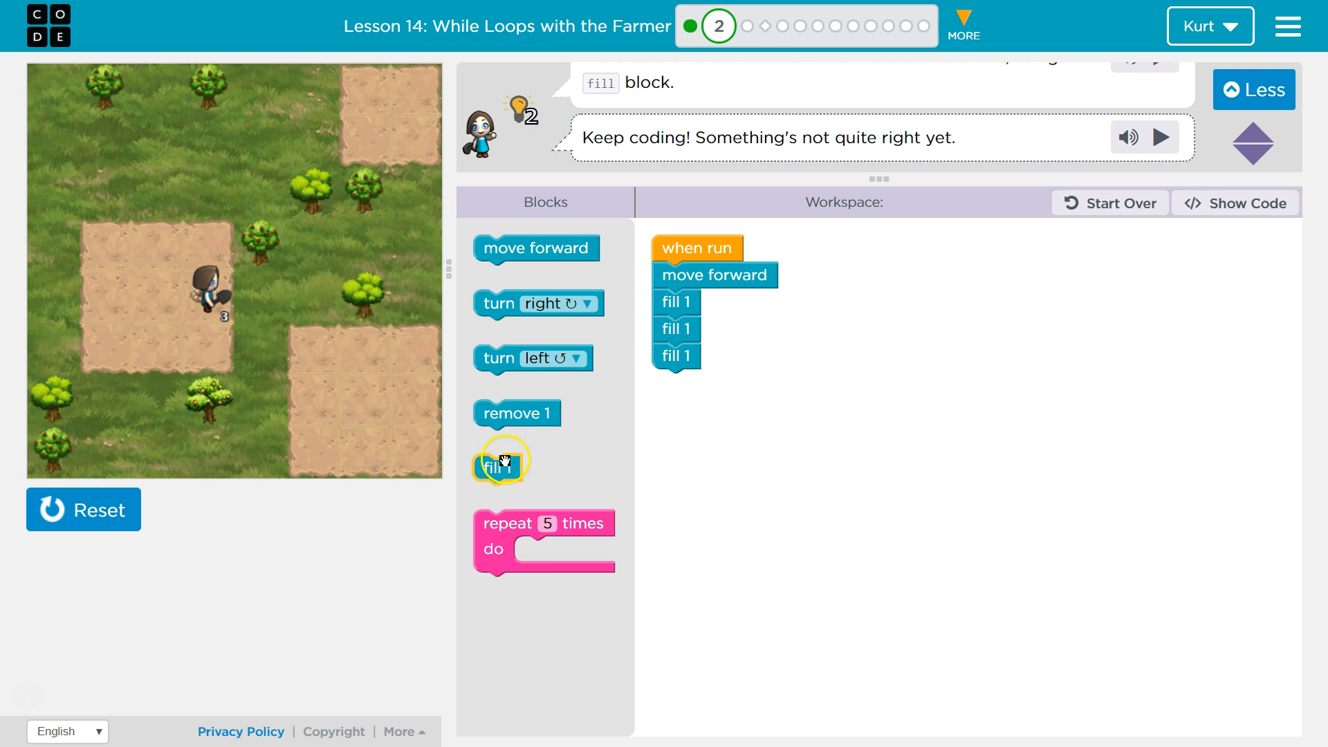
drag(676, 330, 546, 462)
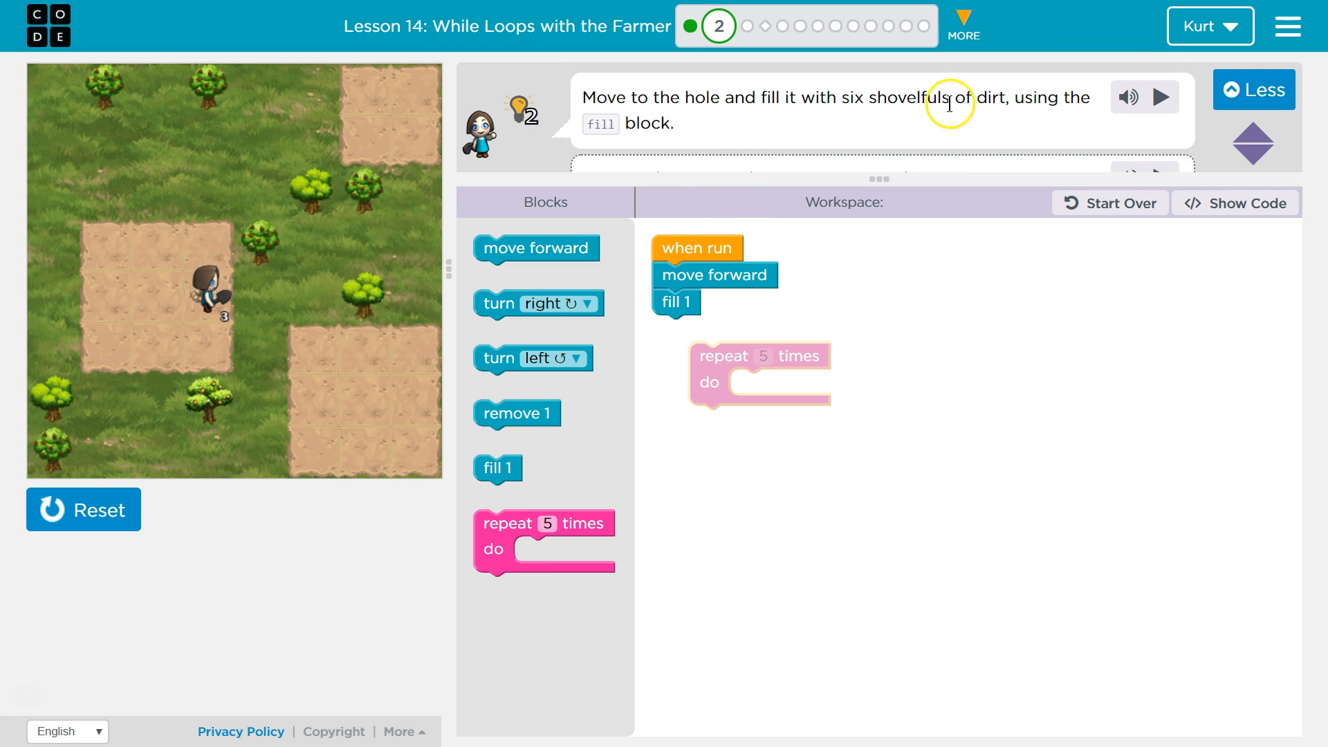
- Put fill 1 inside a repeat loop under move forward and set its count to 6
drag(676, 302, 758, 395)
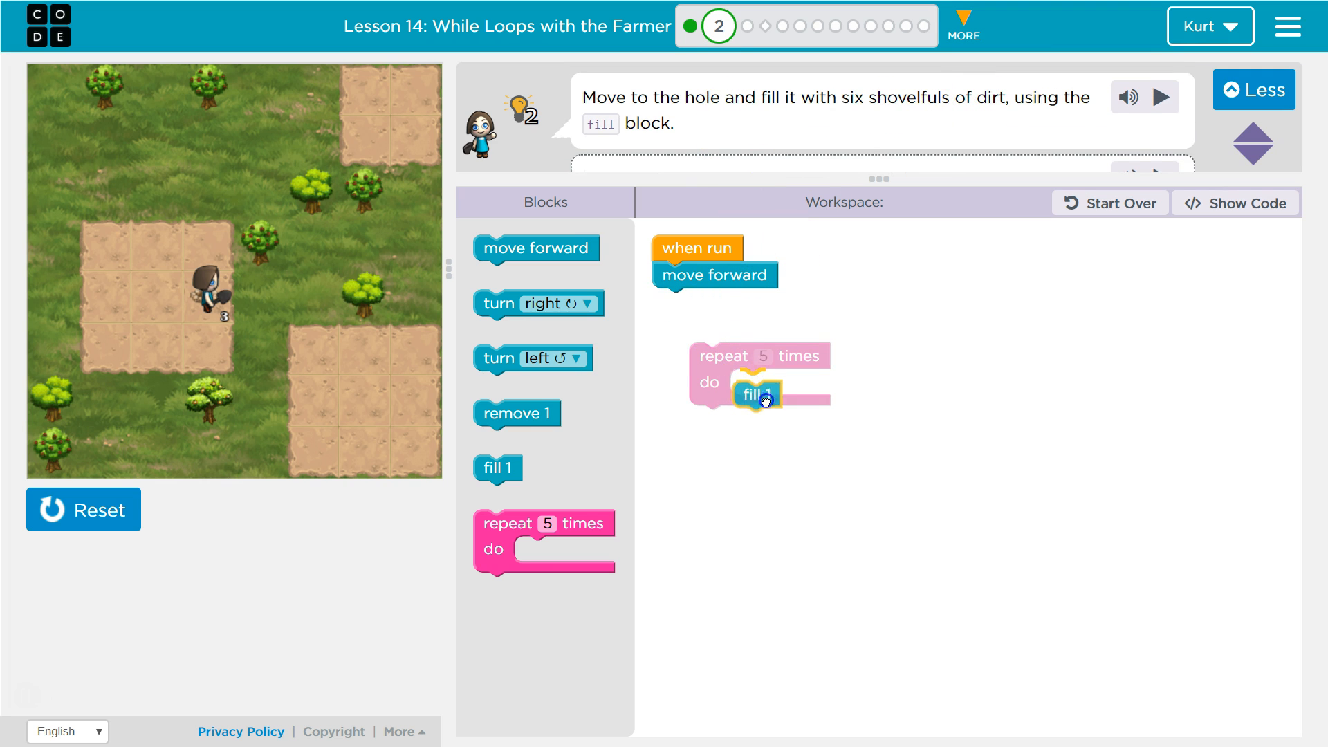
drag(759, 377, 720, 300)
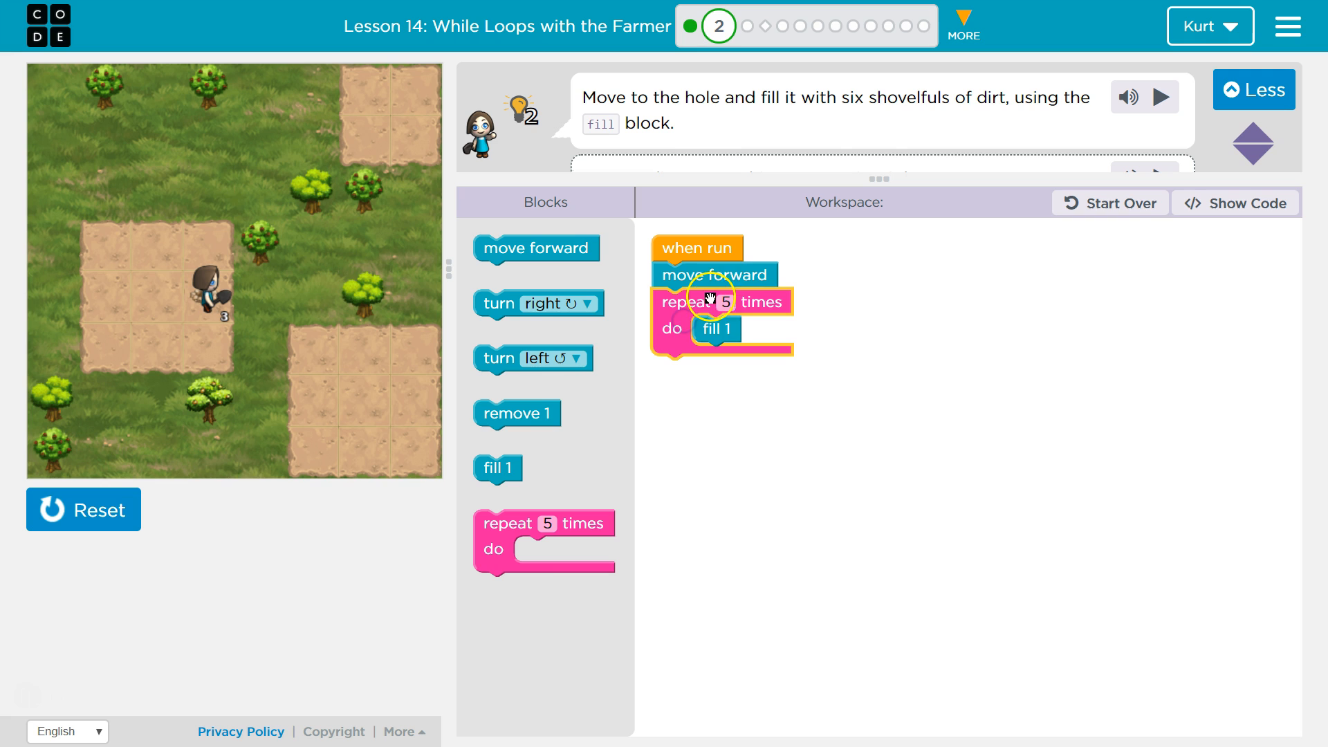
click(725, 302)
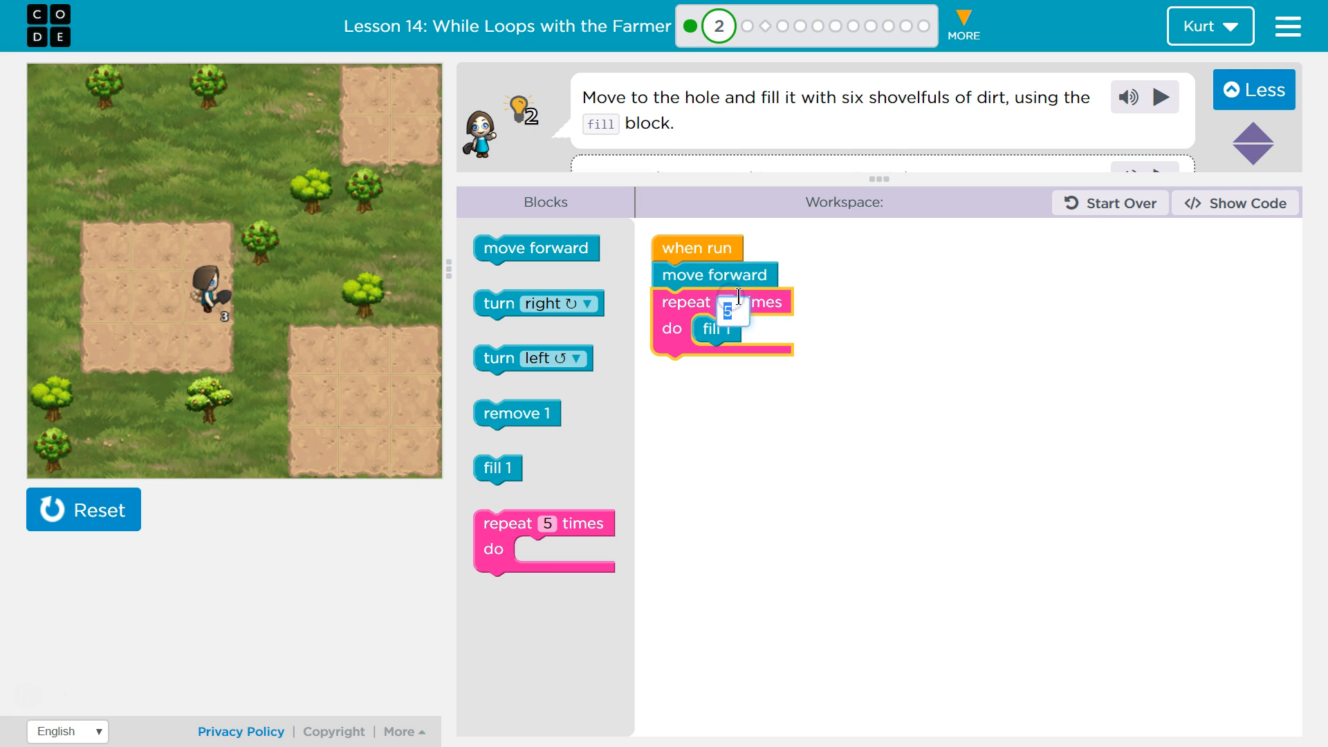
text(6)
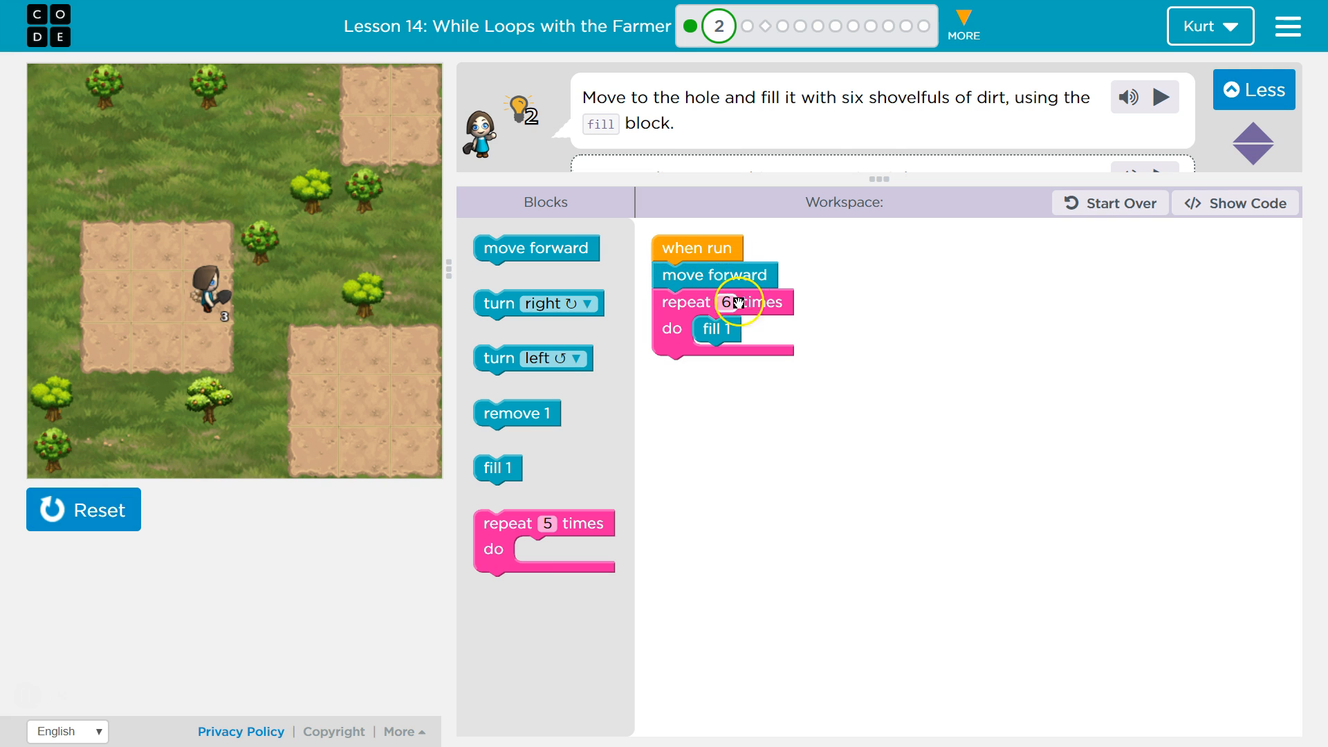
mouse_move(715, 329)
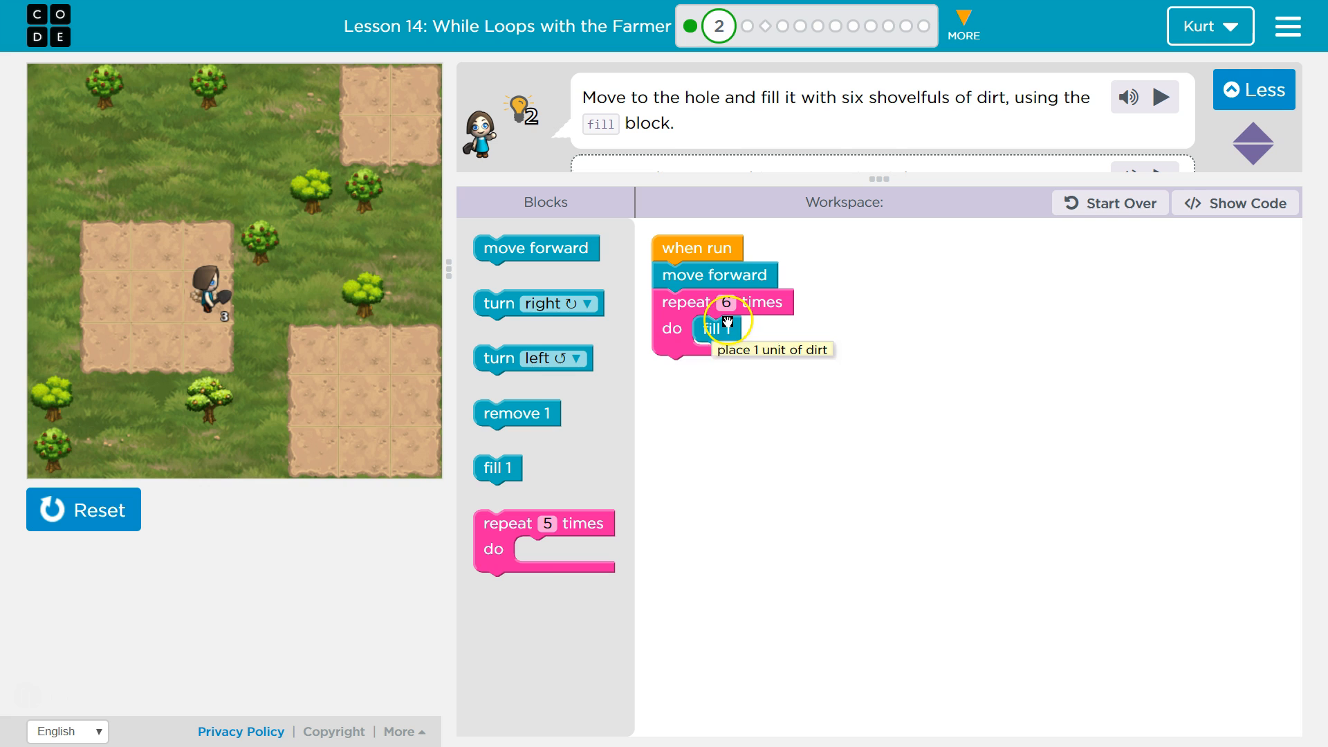